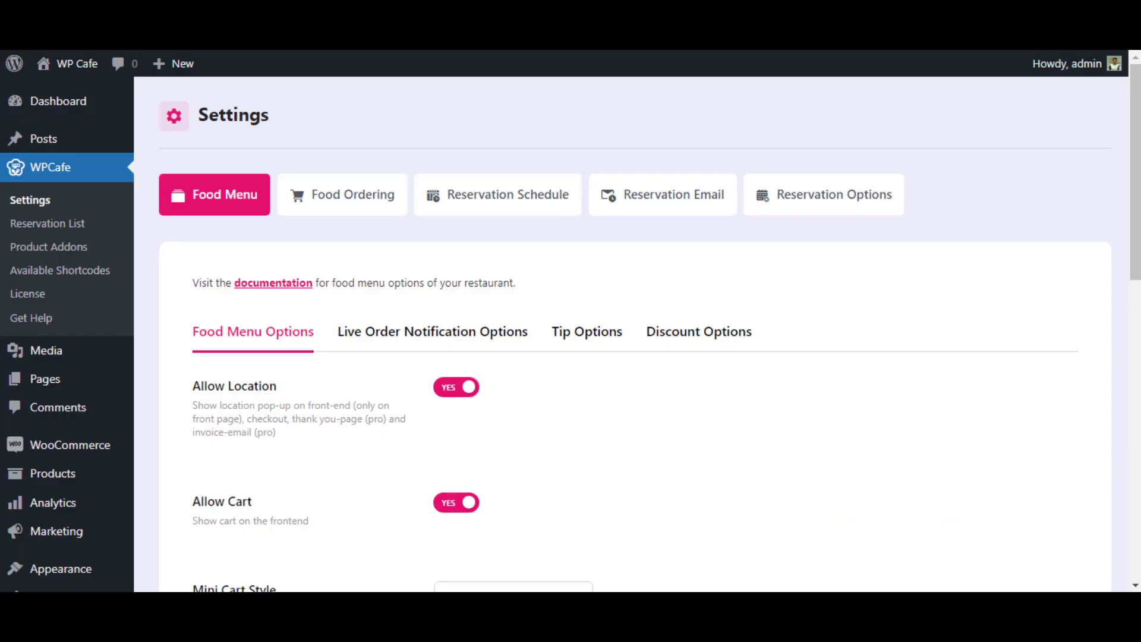
{"action": "mouse_move", "coordinate": [1015, 210]}
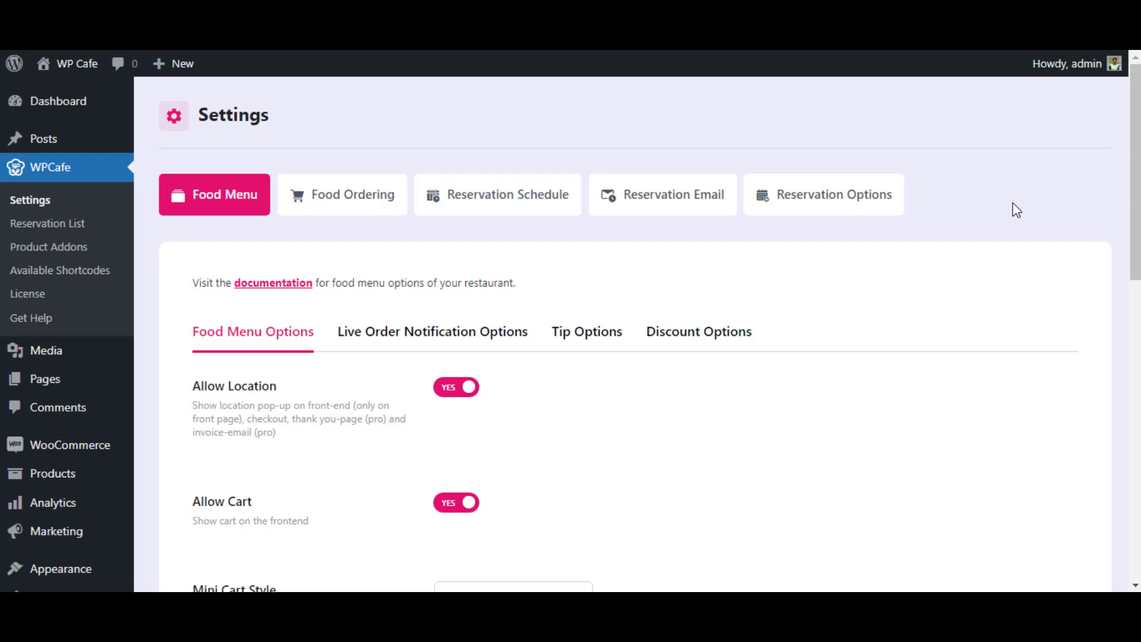
{"action": "mouse_move", "coordinate": [842, 134]}
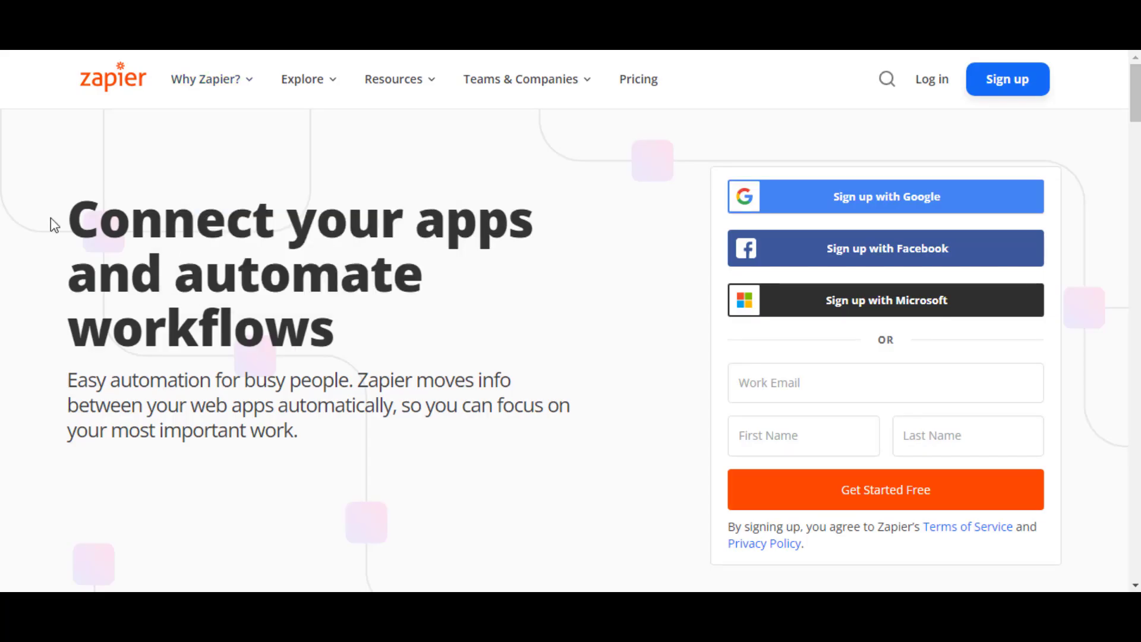
Step: Sign up for Zapier with a Google account to reach the welcome dashboard
{"action": "double_click", "coordinate": [171, 219]}
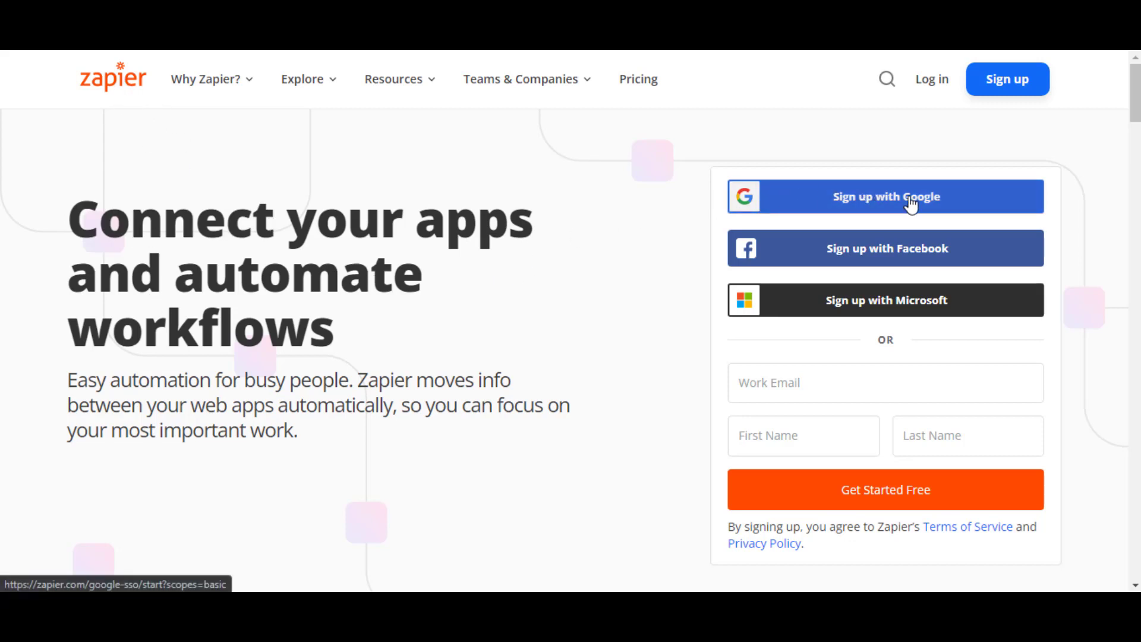
{"action": "mouse_move", "coordinate": [870, 307]}
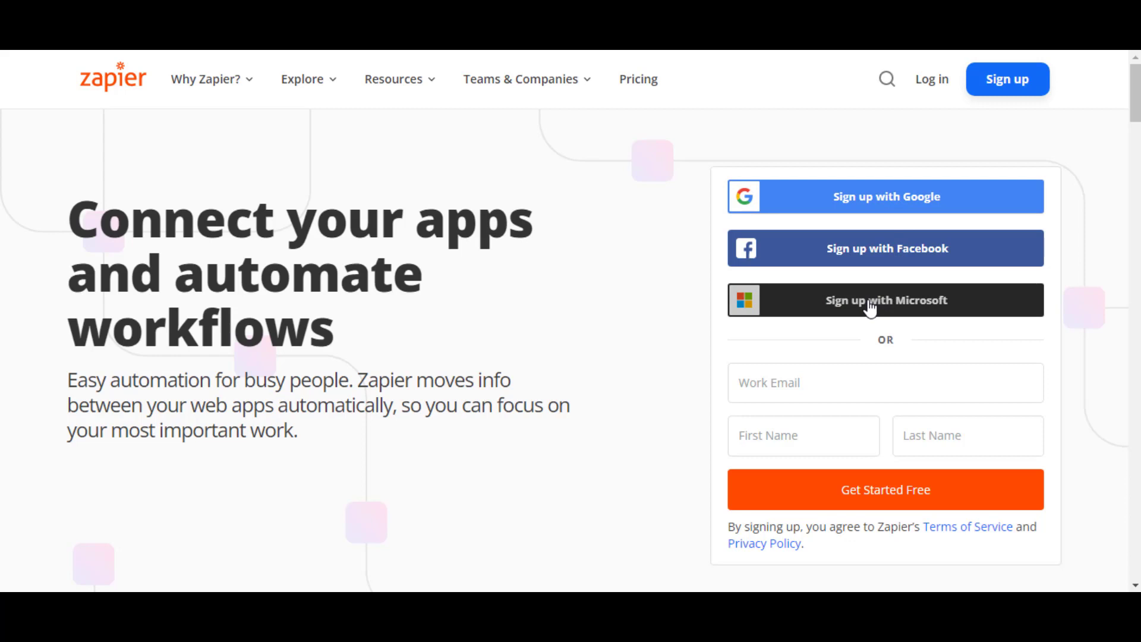
{"action": "mouse_move", "coordinate": [784, 380]}
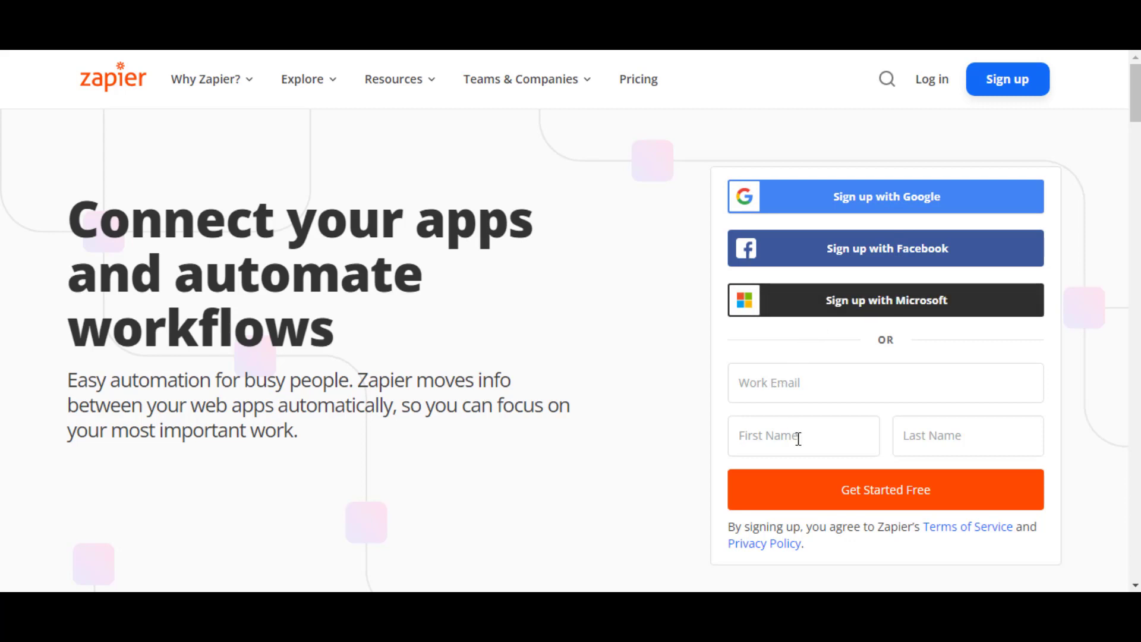
{"action": "mouse_move", "coordinate": [862, 198]}
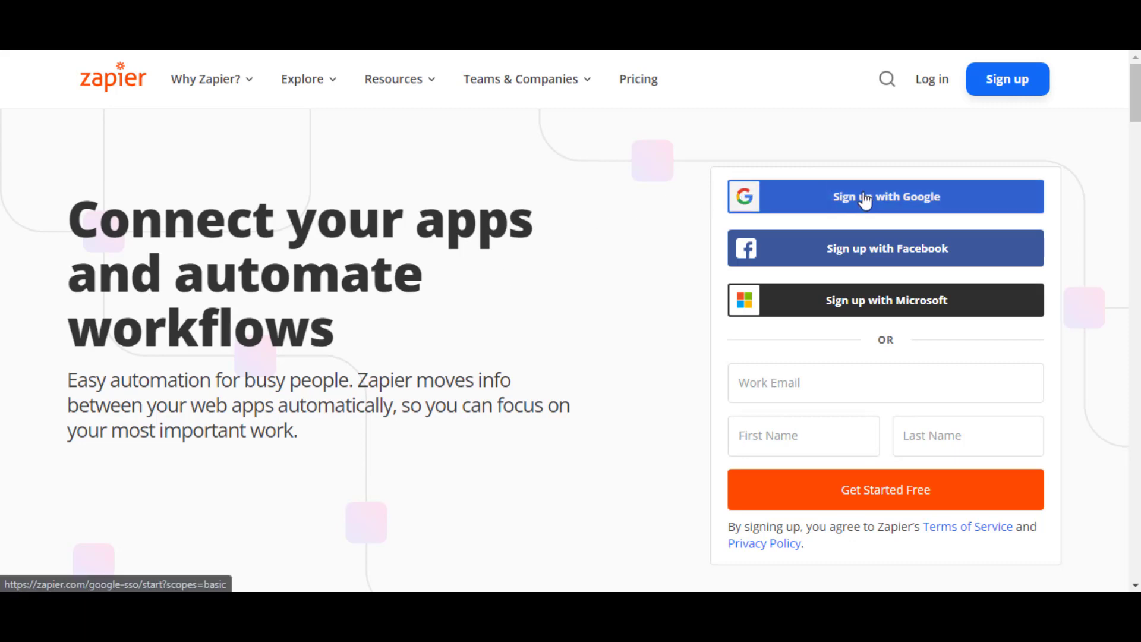
{"action": "left_click", "coordinate": [885, 195]}
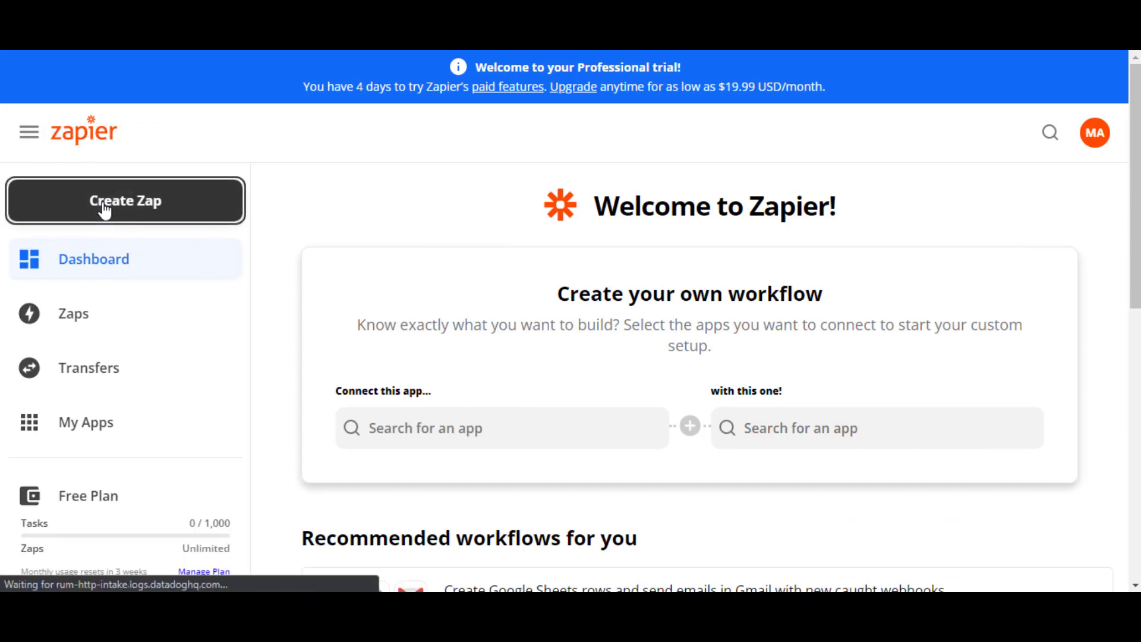
Step: Create a zap with a Webhooks Catch Raw Hook trigger and copy the generated webhook URL
{"action": "left_click", "coordinate": [124, 200]}
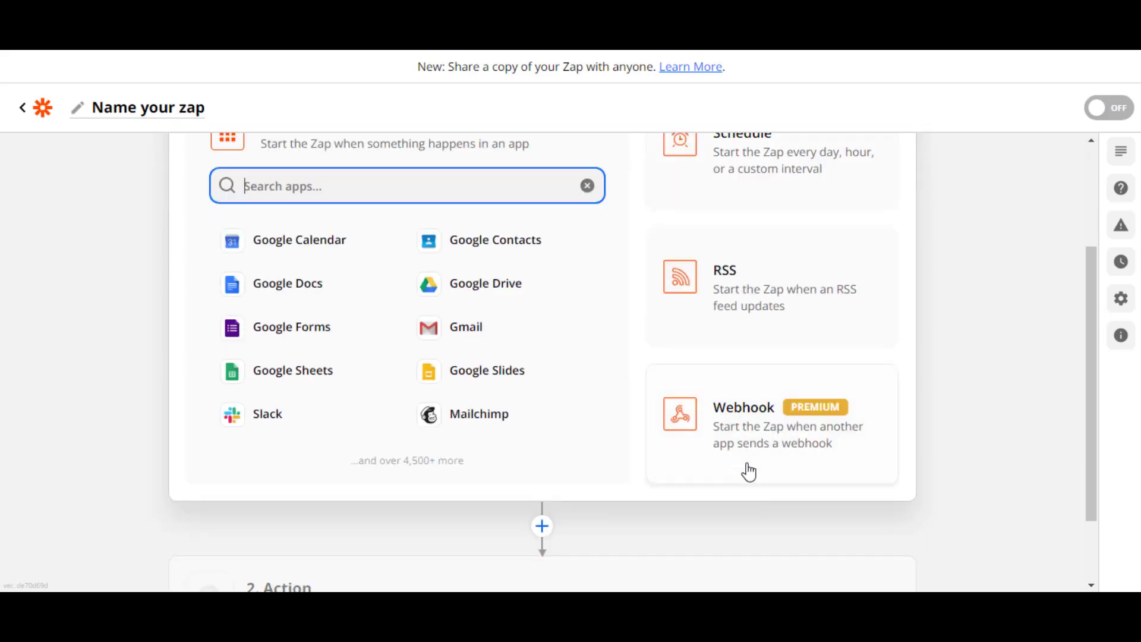
{"action": "left_click", "coordinate": [749, 413]}
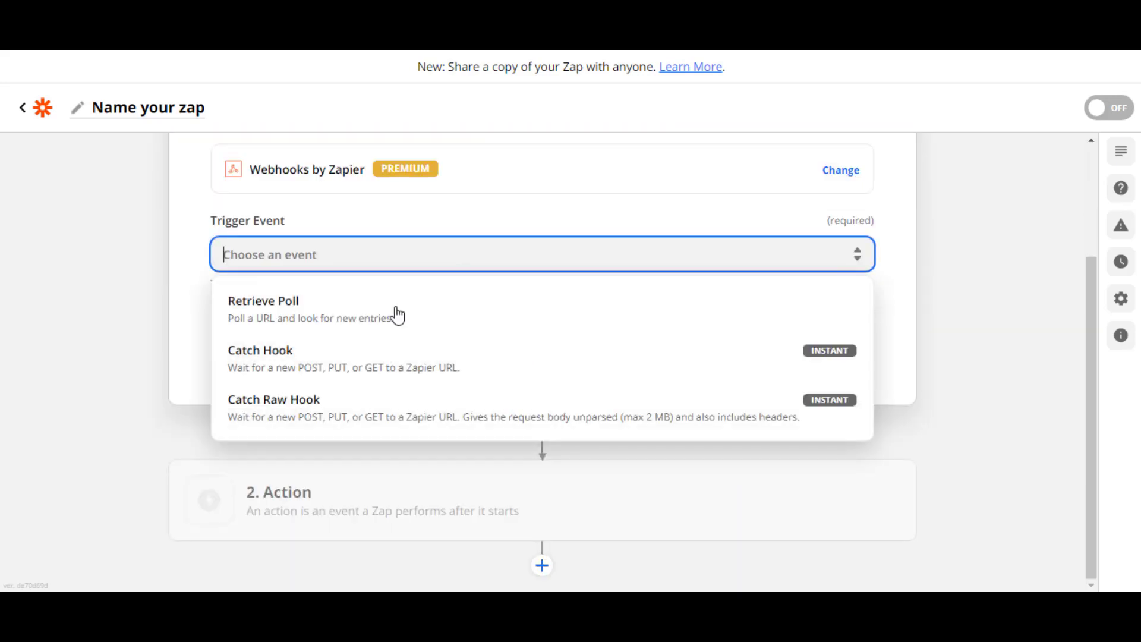
{"action": "left_click", "coordinate": [274, 399]}
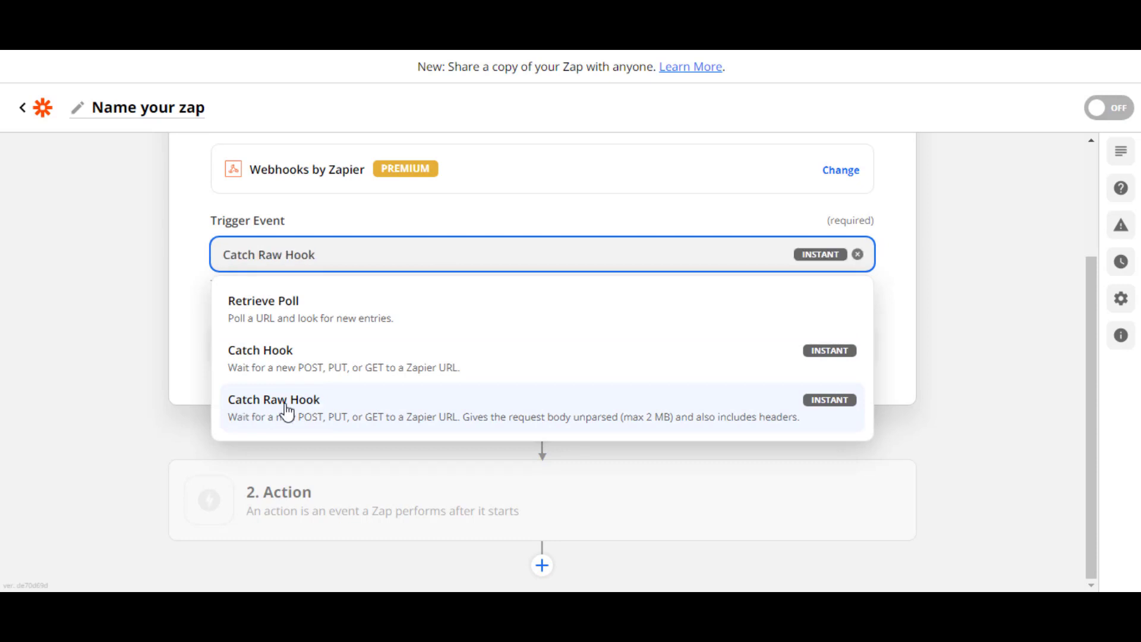
{"action": "left_click", "coordinate": [273, 399]}
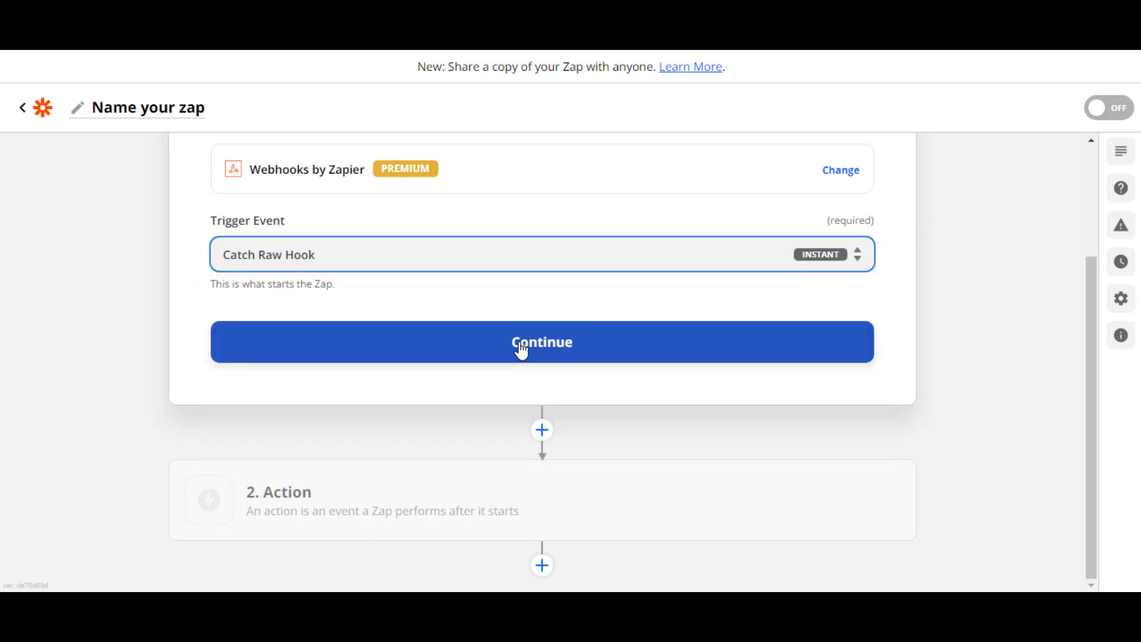
{"action": "left_click", "coordinate": [542, 342]}
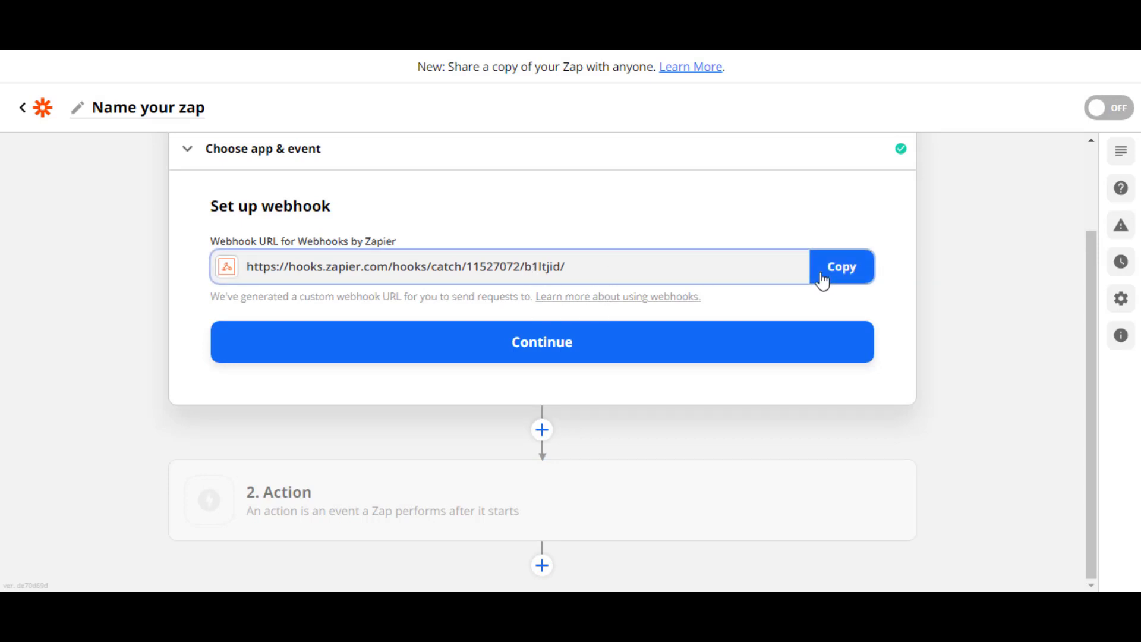
{"action": "left_click", "coordinate": [840, 266]}
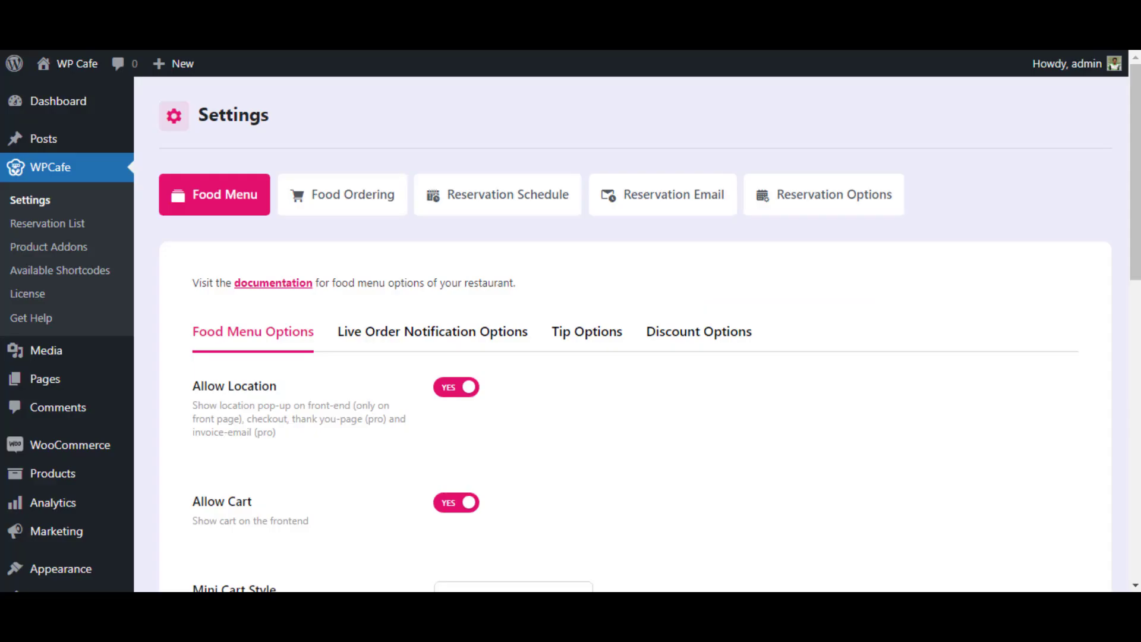
{"action": "mouse_move", "coordinate": [829, 207]}
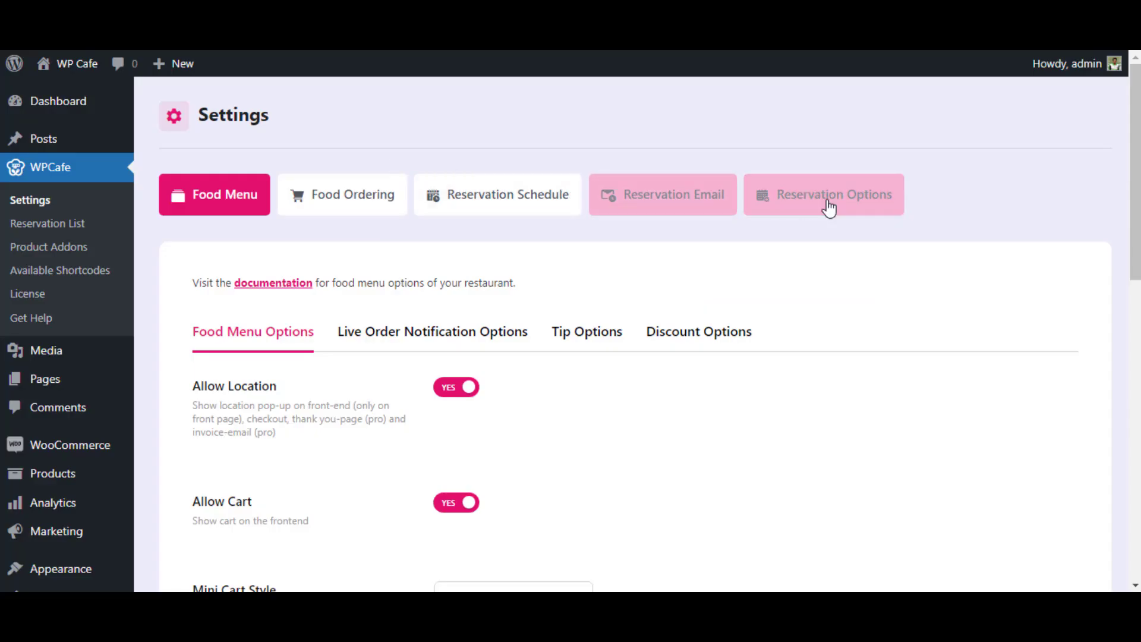
Step: In Reservation Options, set Enable Zapier to Yes and enter the hooks.zapier.com Web Hooks URL
{"action": "left_click", "coordinate": [823, 195]}
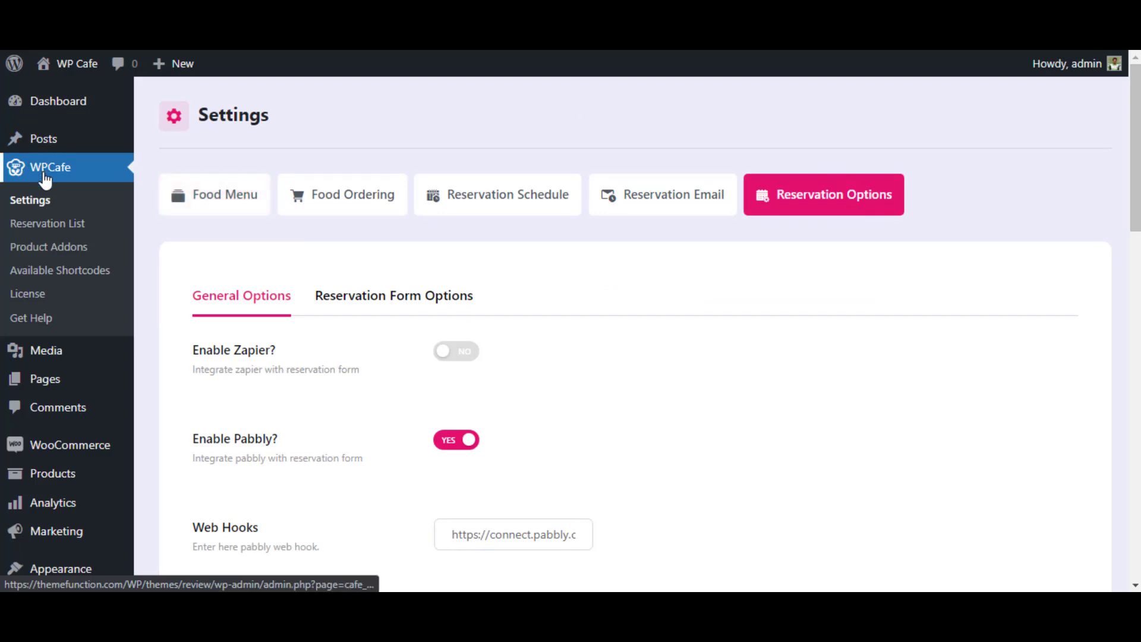
{"action": "mouse_move", "coordinate": [247, 295]}
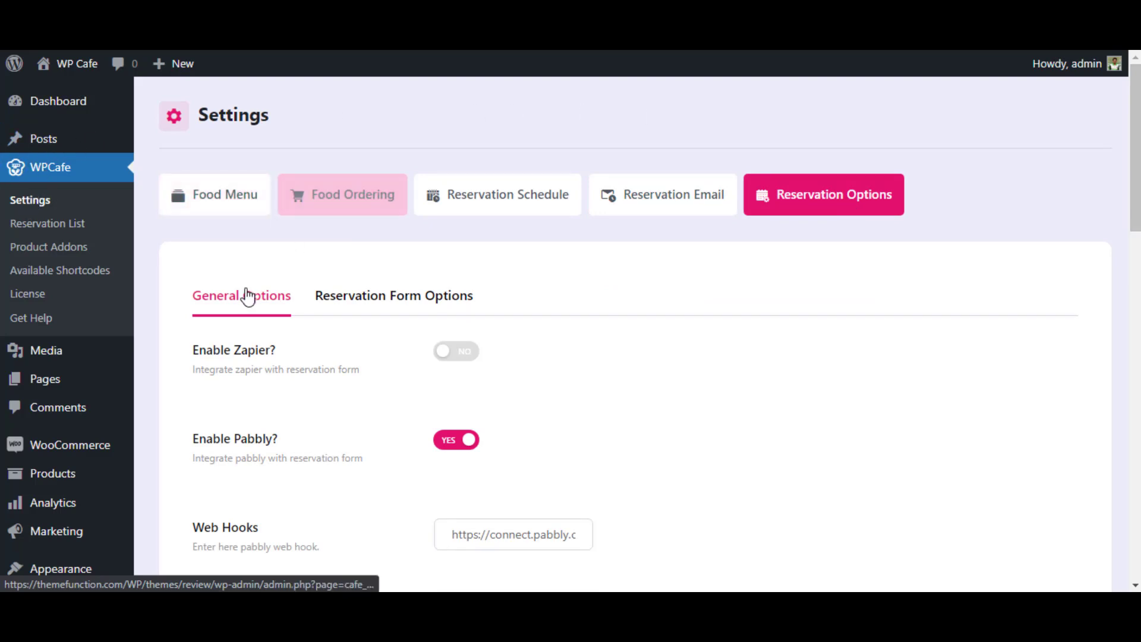
{"action": "mouse_move", "coordinate": [279, 309]}
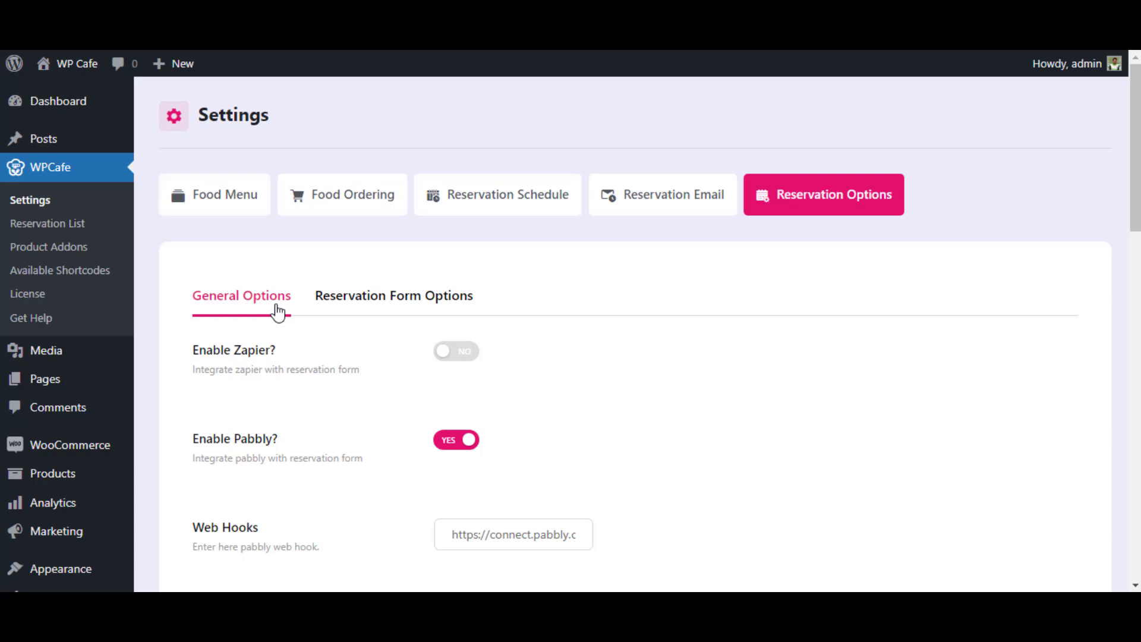
{"action": "mouse_move", "coordinate": [299, 362]}
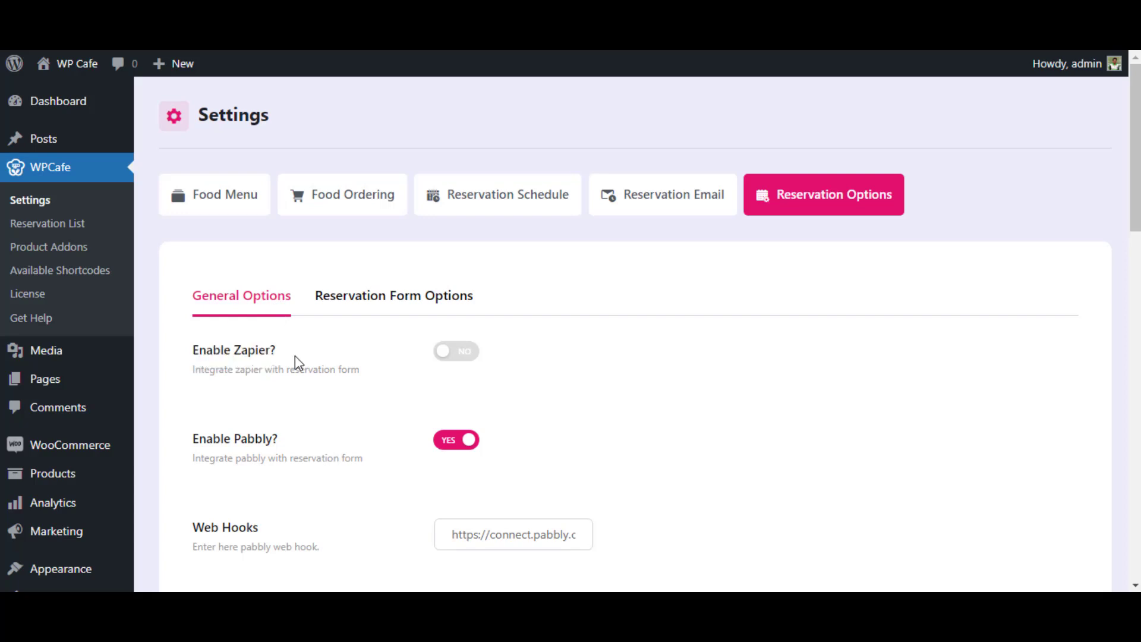
{"action": "left_click", "coordinate": [455, 351]}
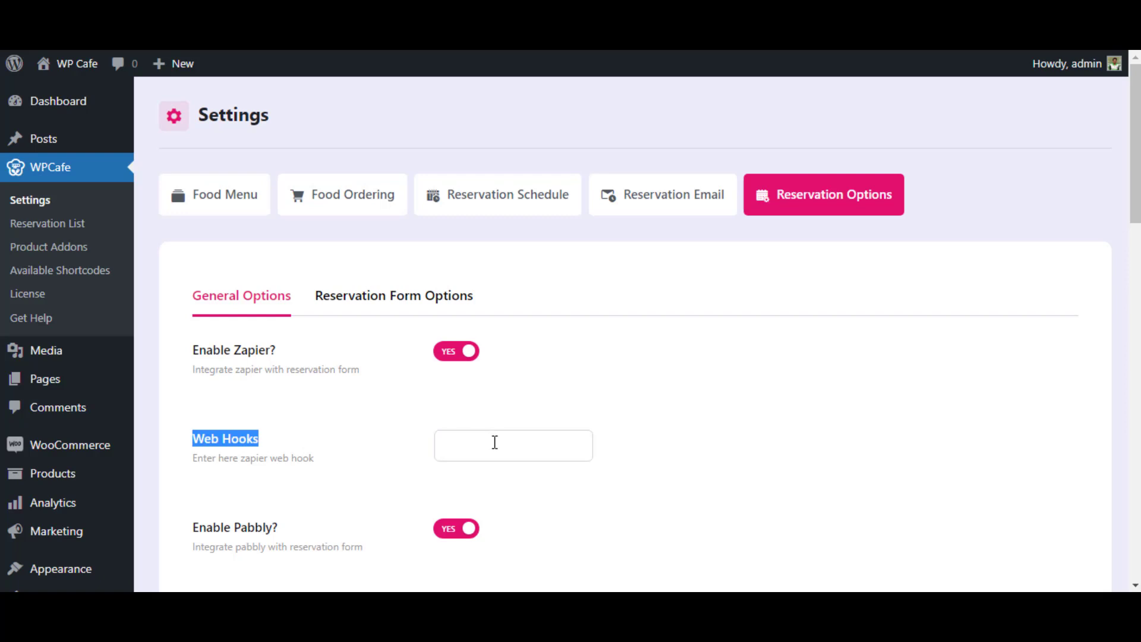
{"action": "mouse_move", "coordinate": [668, 431]}
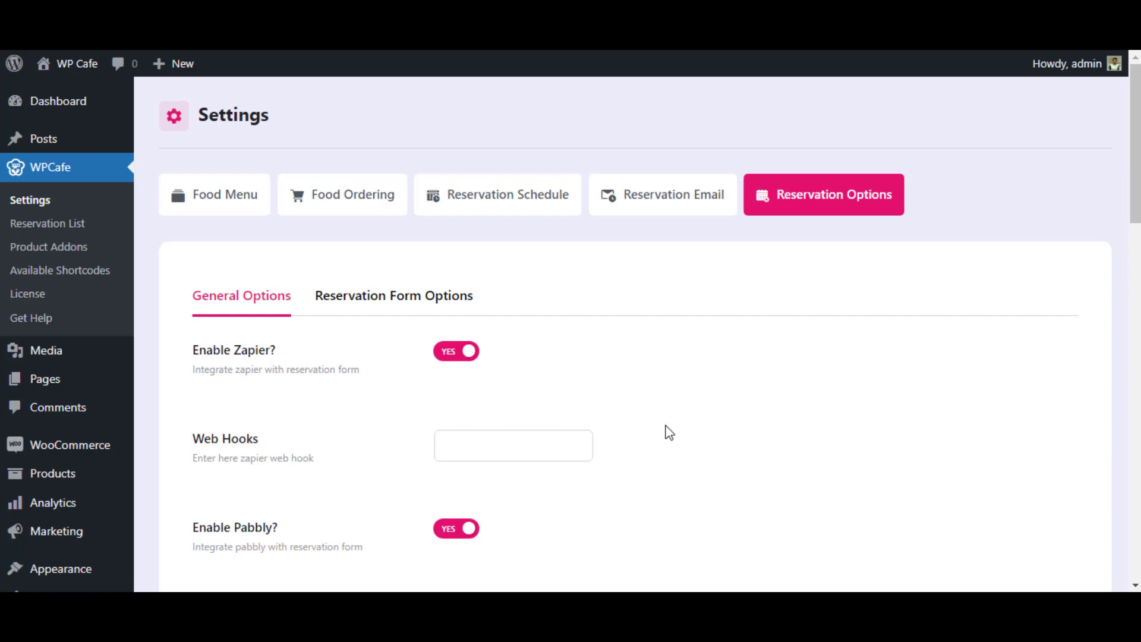
{"action": "left_click", "coordinate": [513, 445]}
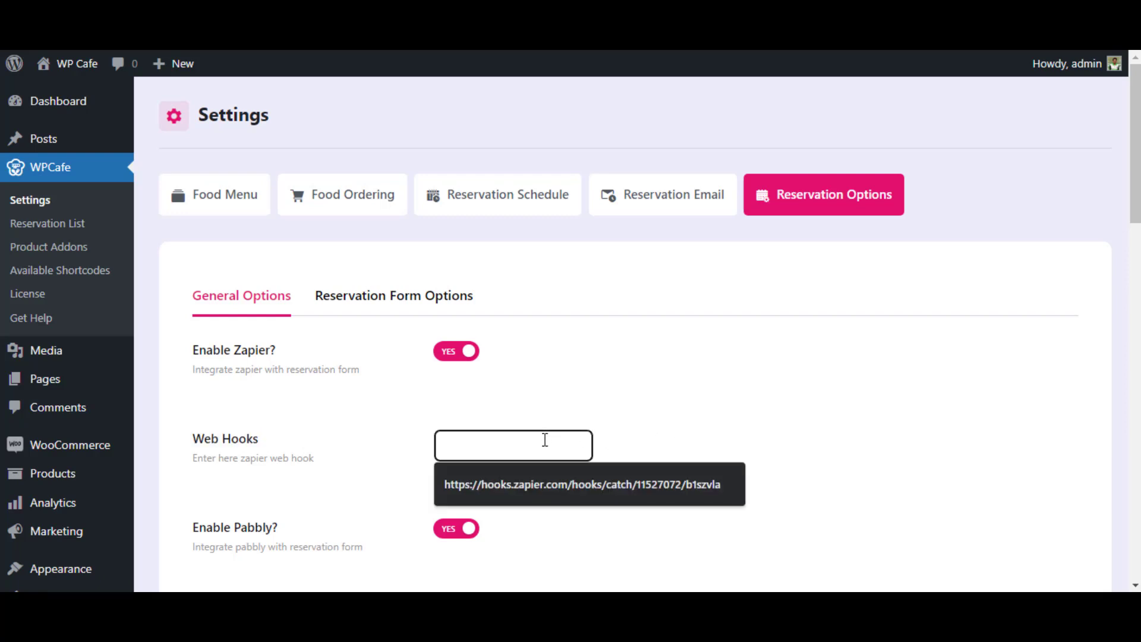
{"action": "scroll", "scroll_direction": "down", "scroll_amount": 3}
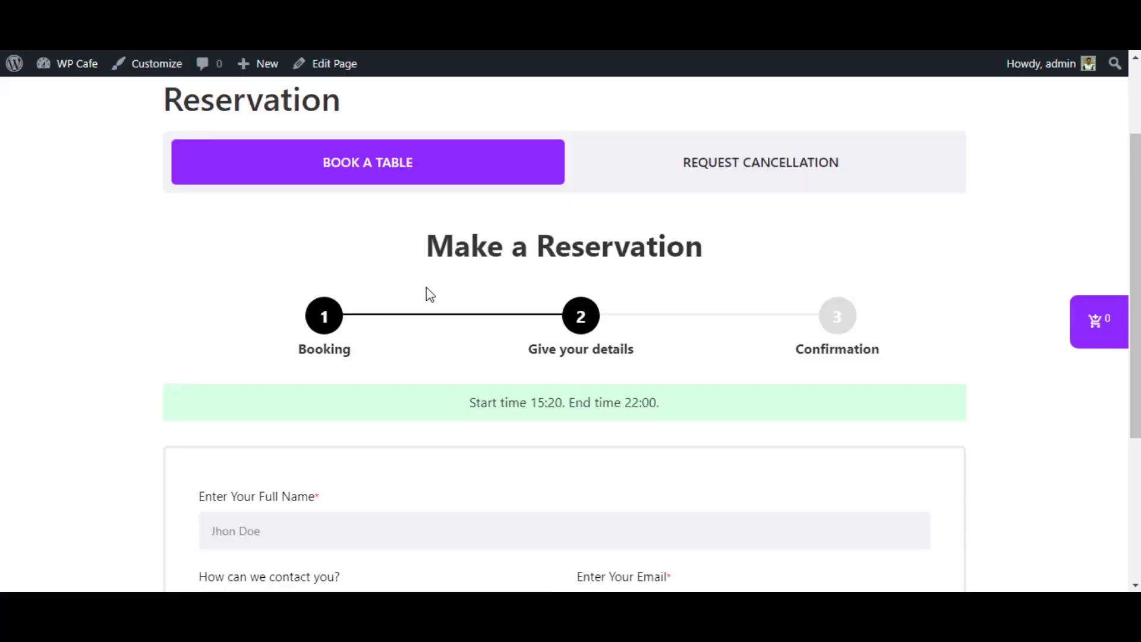
Step: Fill in and submit a test table reservation until the invoice-numbered confirmation appears
{"action": "scroll", "scroll_direction": "down", "scroll_amount": 3}
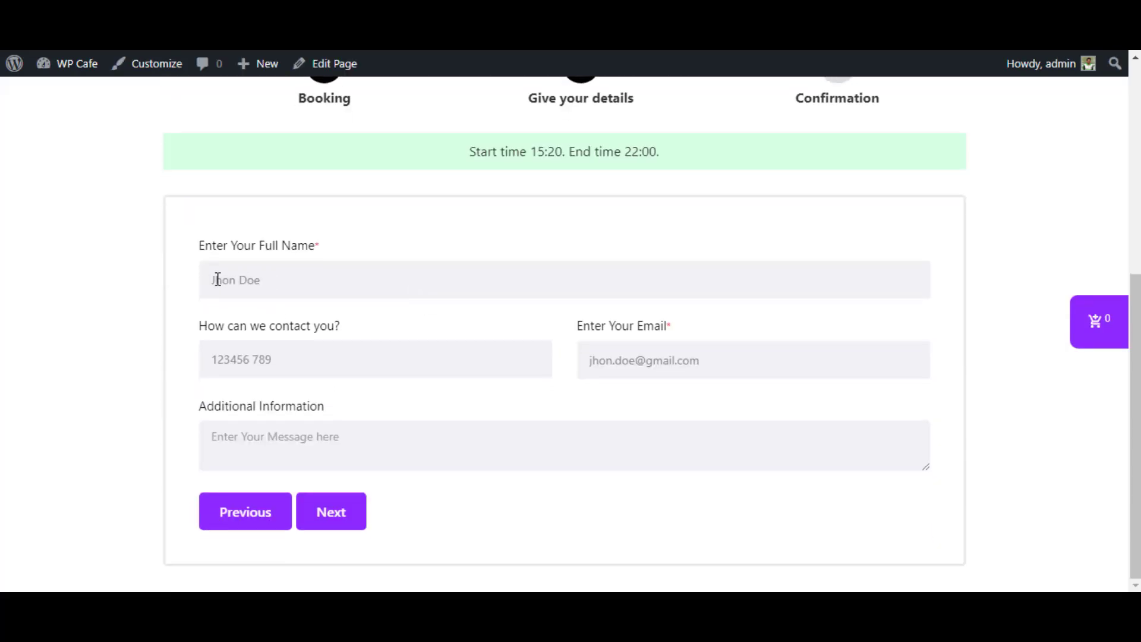
{"action": "mouse_move", "coordinate": [516, 355]}
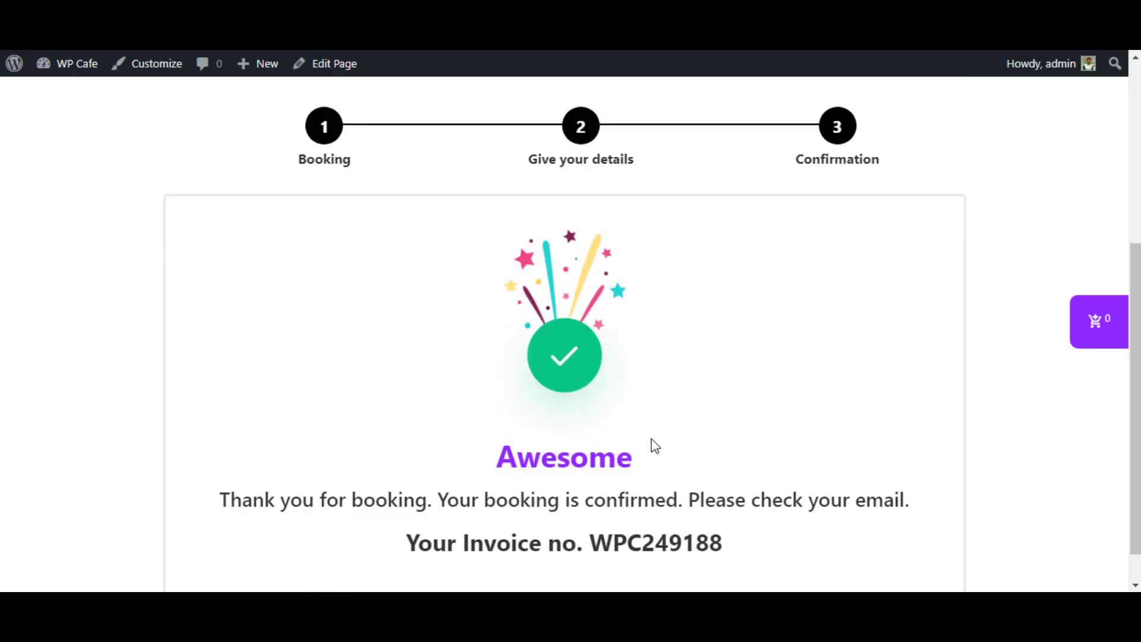
{"action": "scroll", "scroll_direction": "up", "scroll_amount": 3}
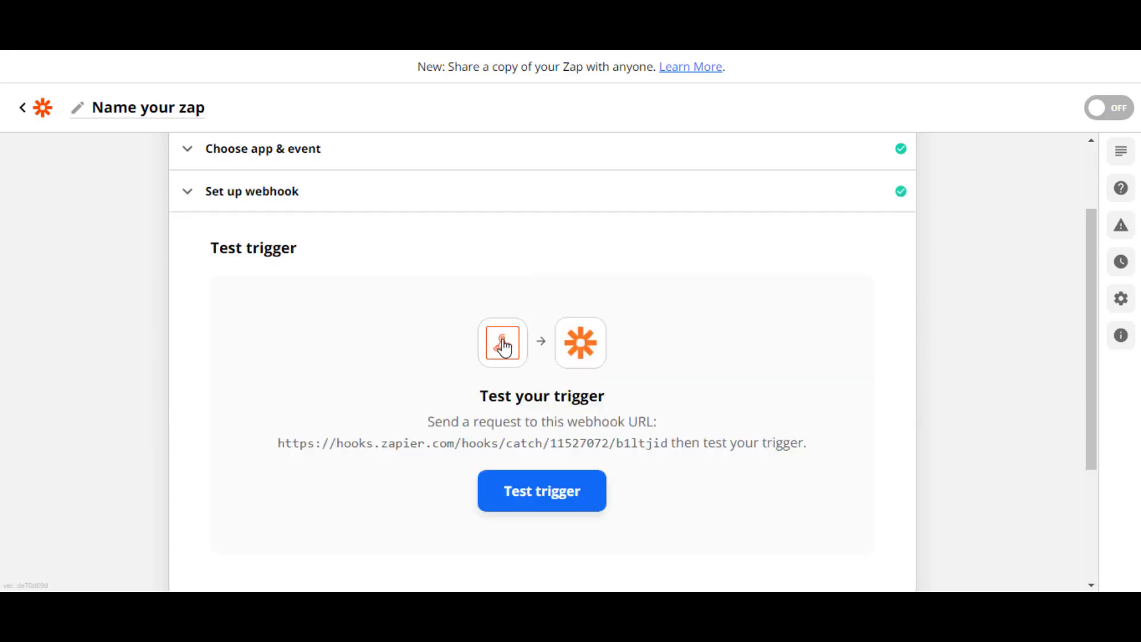
Step: Run Test trigger on the Catch Raw Hook zap to check for the reservation request
{"action": "left_click", "coordinate": [541, 491]}
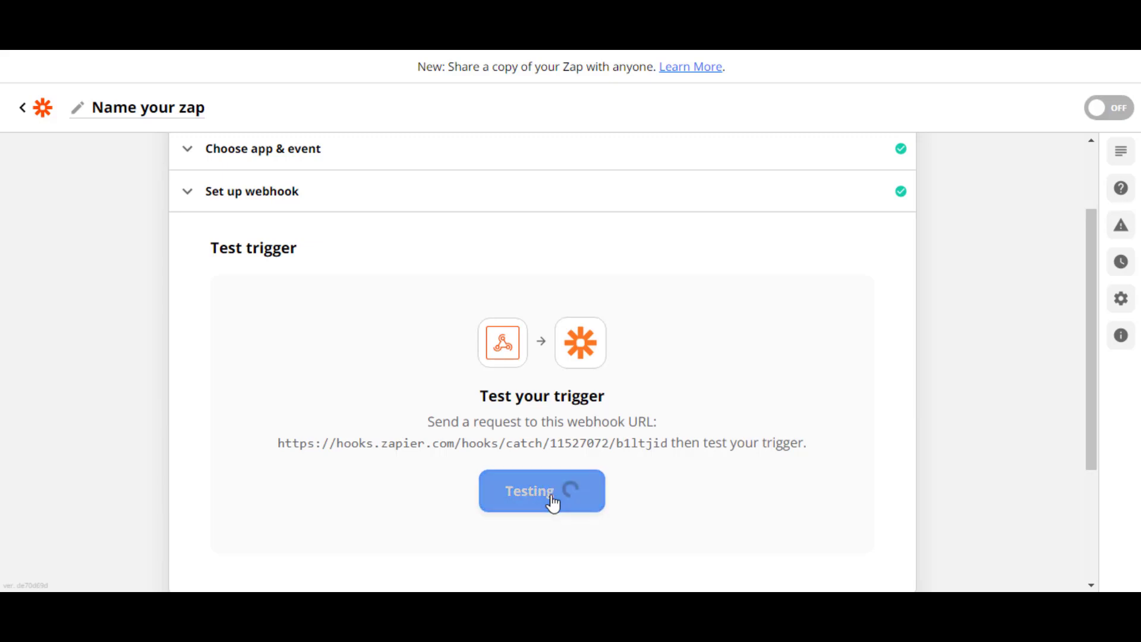
{"action": "left_click", "coordinate": [542, 490]}
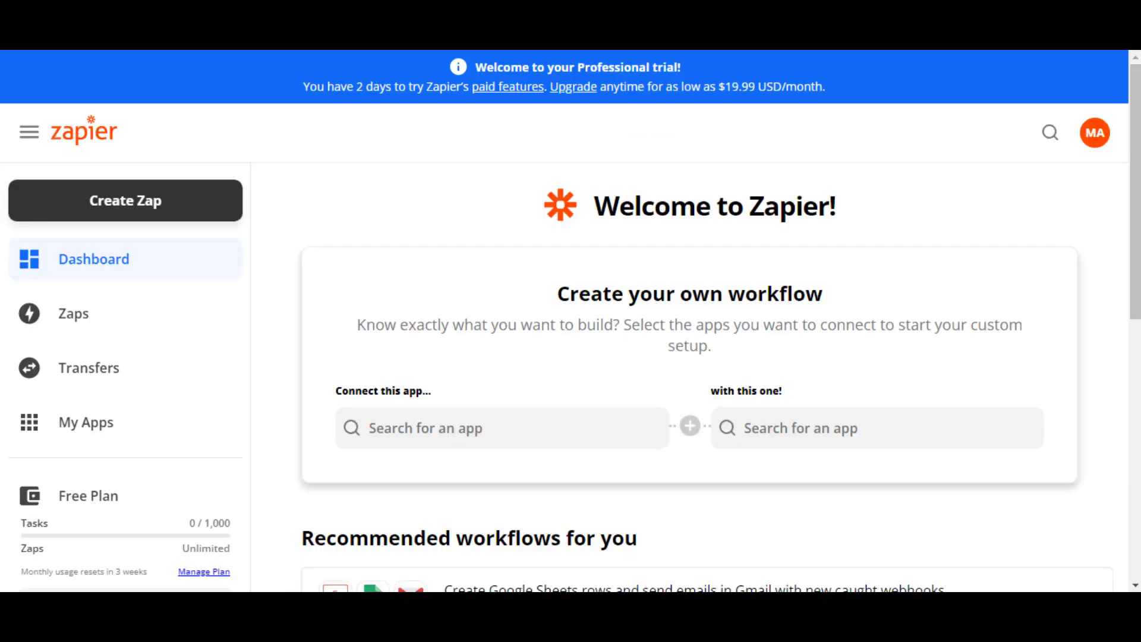
Step: Create a second zap using WooCommerce as the app and Order as the trigger event
{"action": "left_click", "coordinate": [124, 201]}
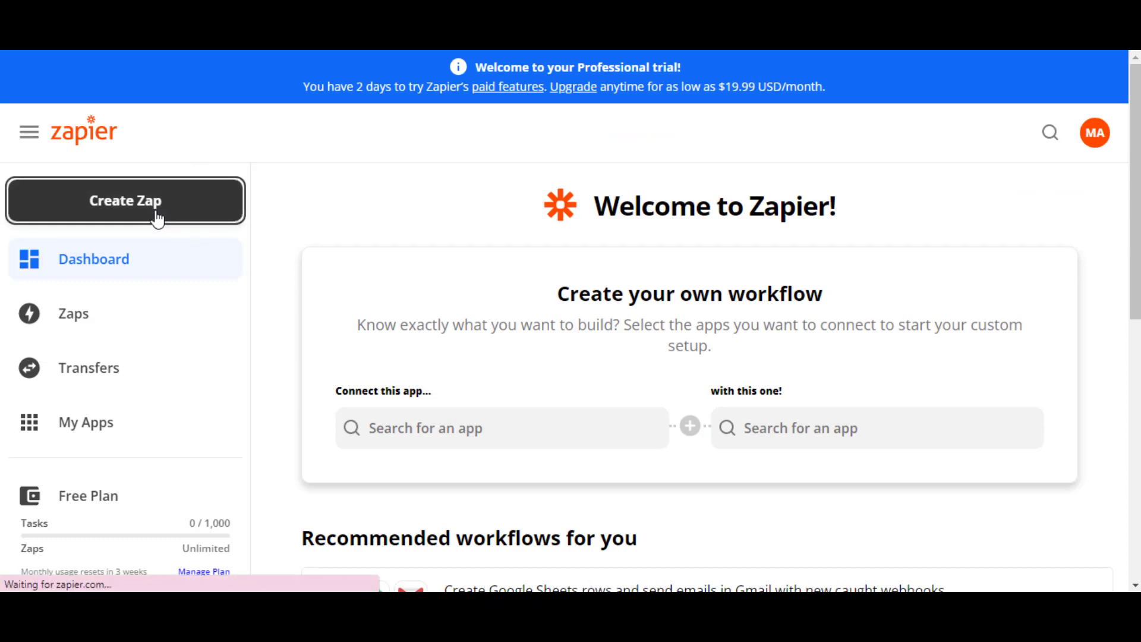
{"action": "left_click", "coordinate": [126, 201]}
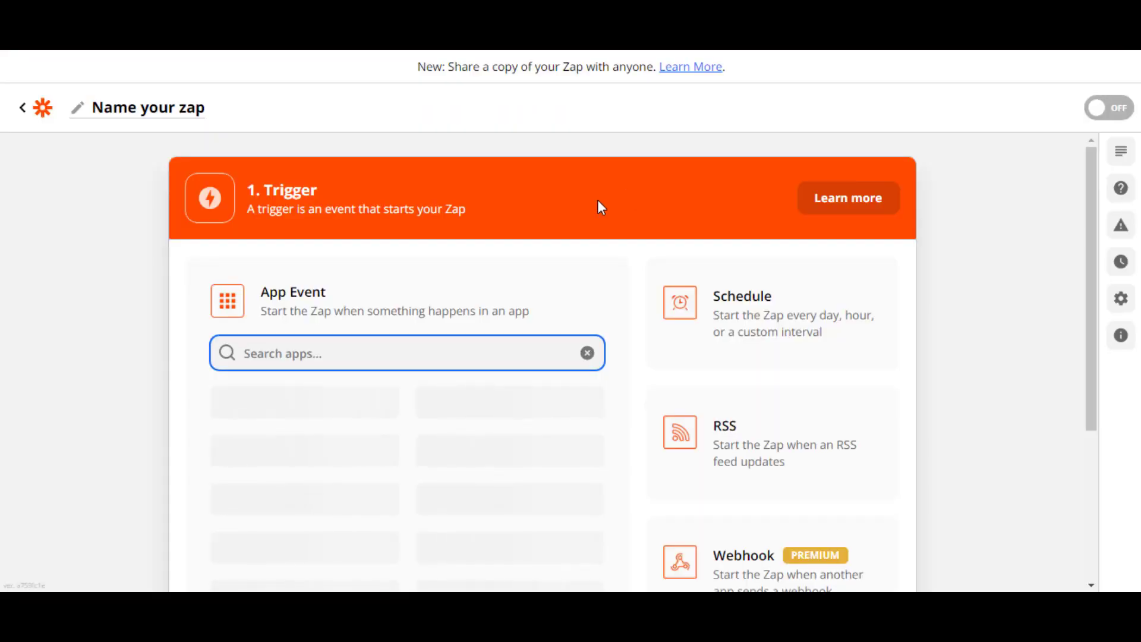
{"action": "left_click", "coordinate": [406, 353]}
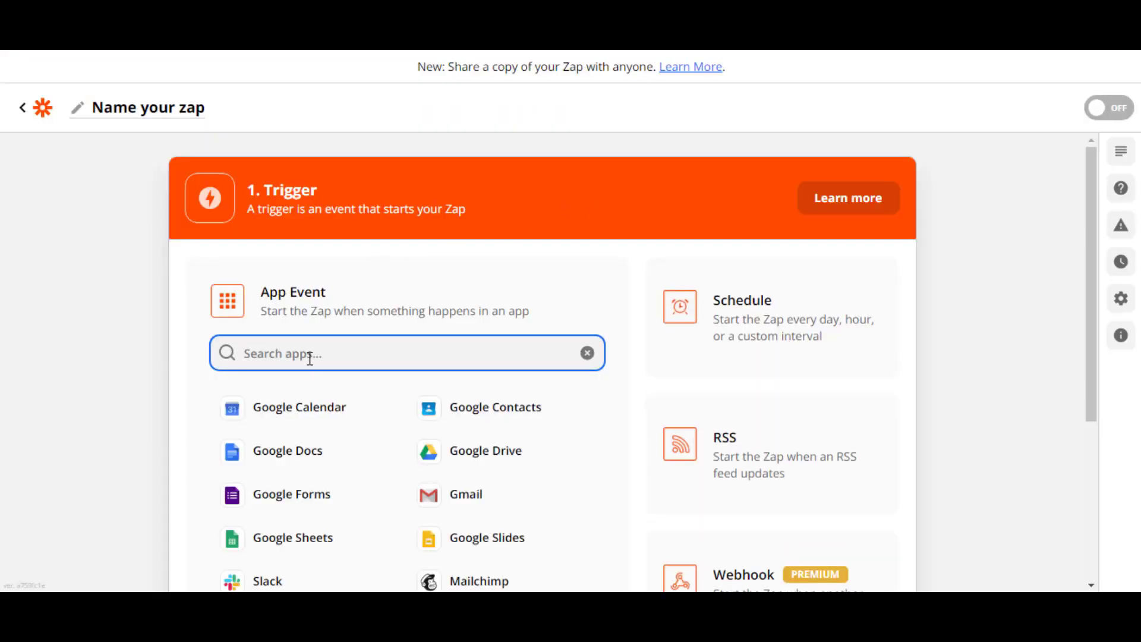
{"action": "type", "text": "w"}
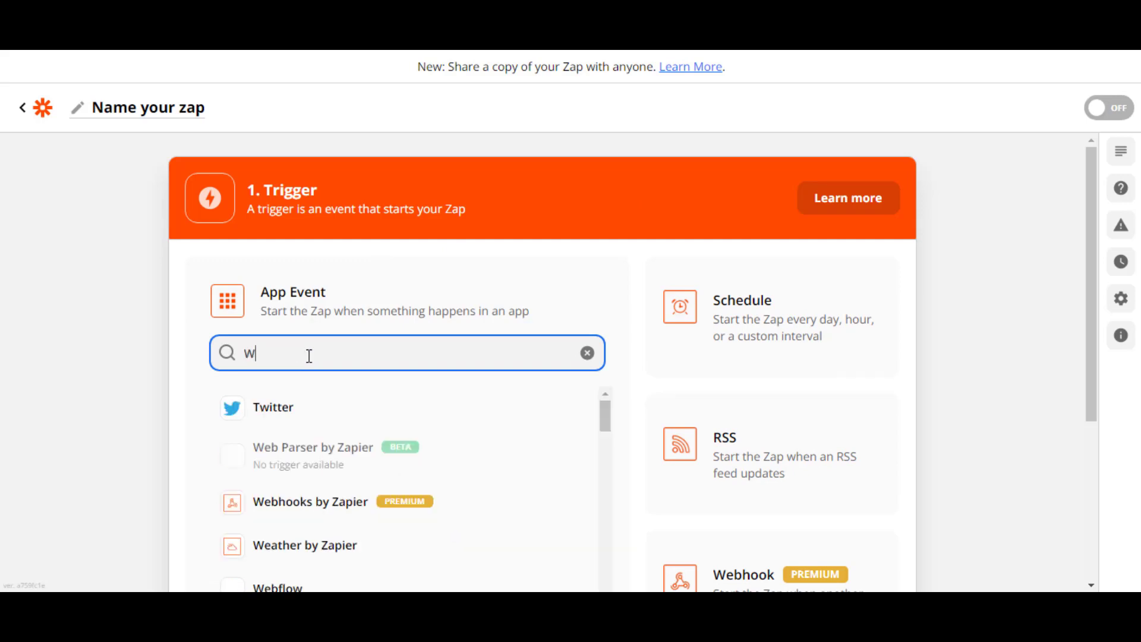
{"action": "type", "text": "ood"}
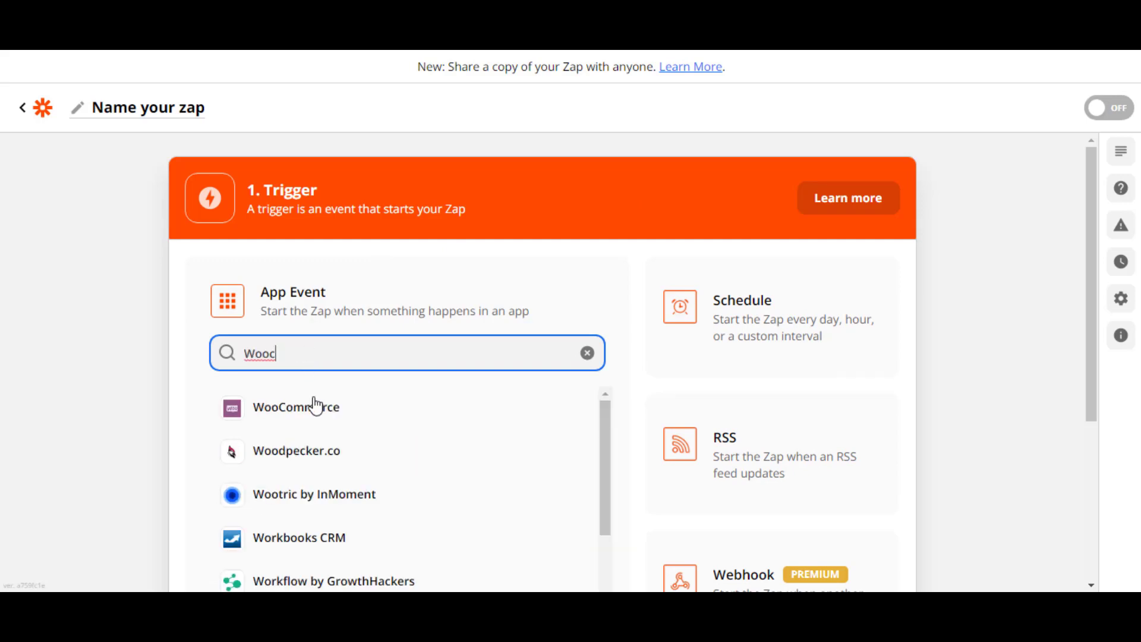
{"action": "left_click", "coordinate": [295, 406]}
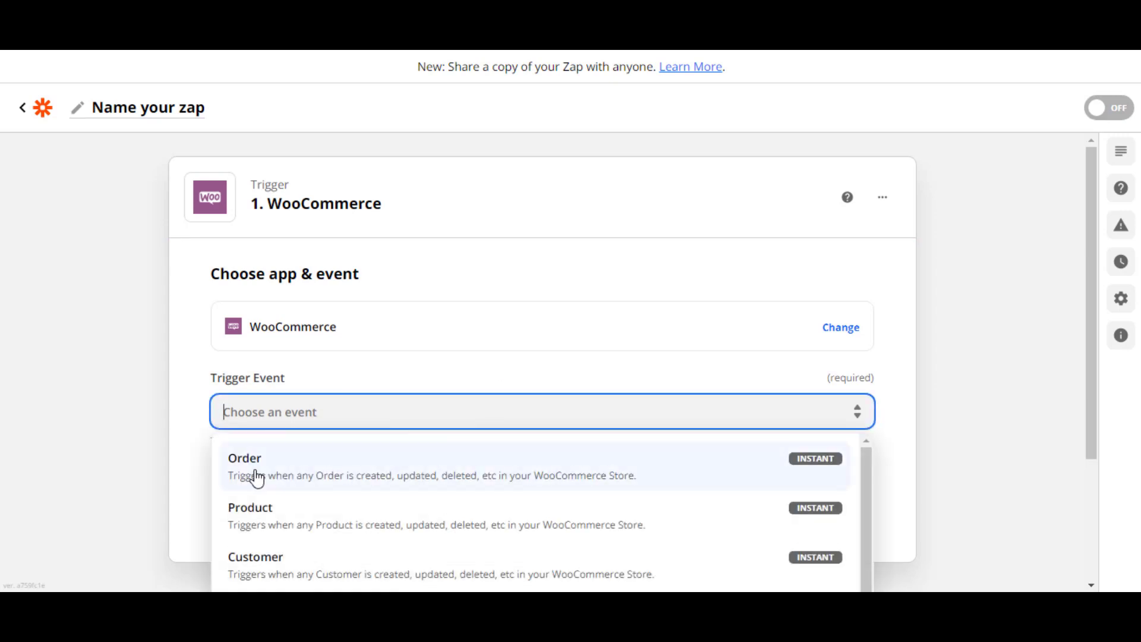
{"action": "left_click", "coordinate": [245, 466]}
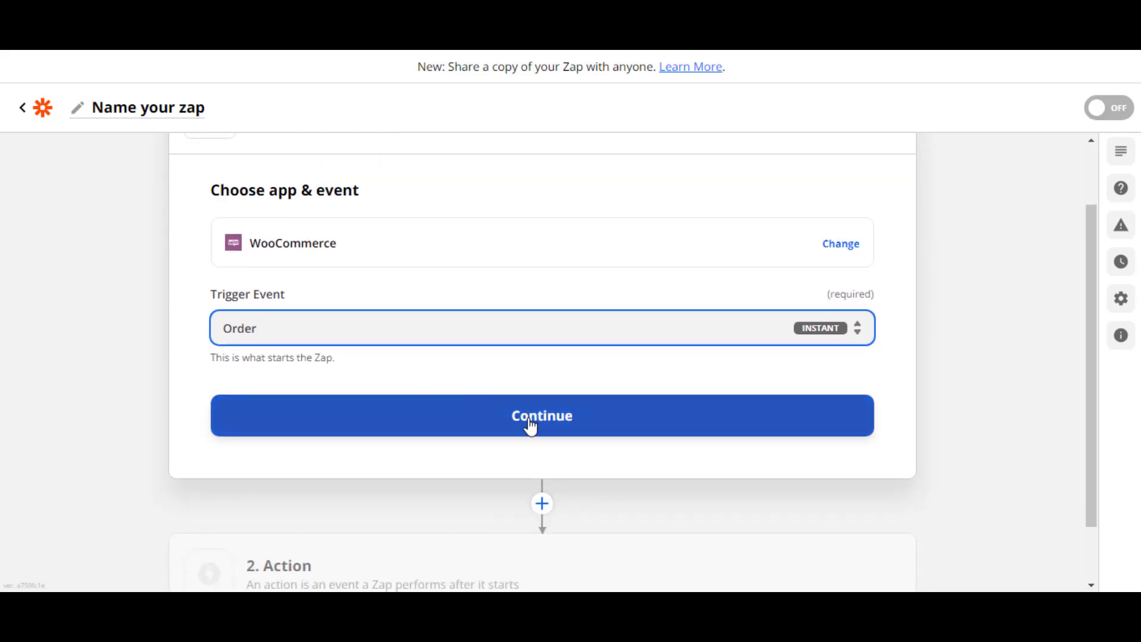
{"action": "left_click", "coordinate": [542, 416]}
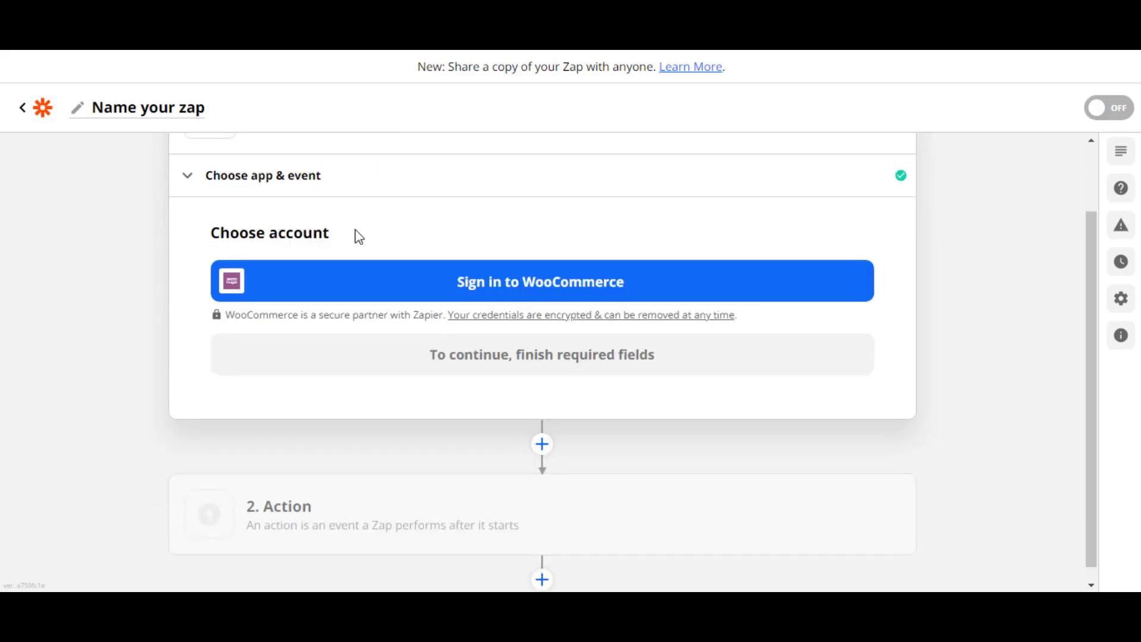
{"action": "mouse_move", "coordinate": [370, 293]}
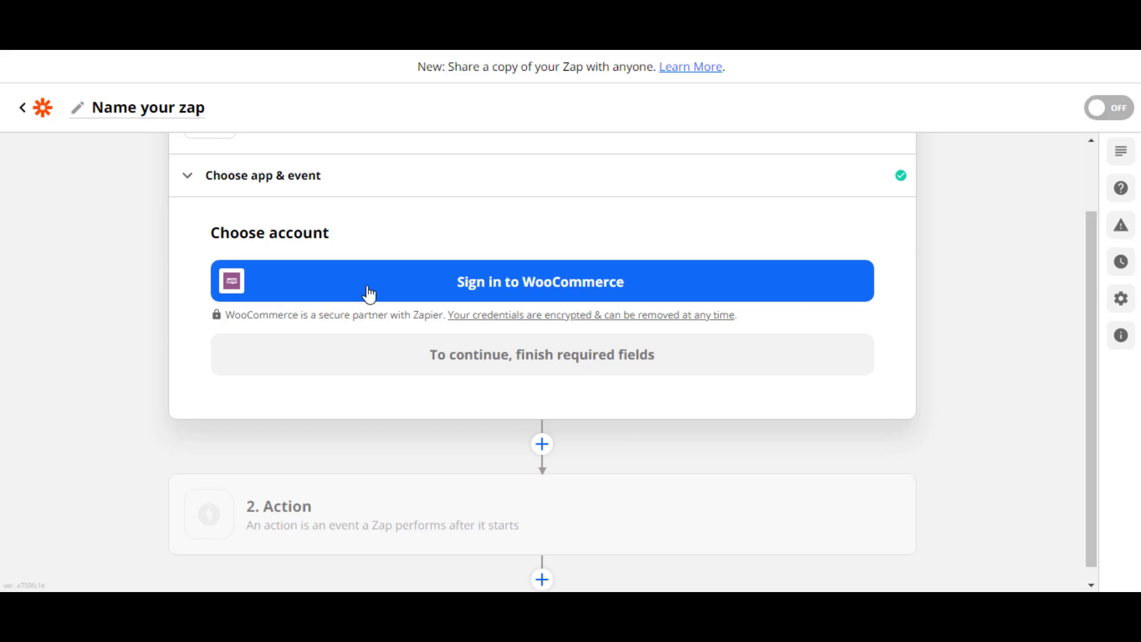
Step: Sign in to WooCommerce and read the WooCommerce Zapier extension's actions and compatibility
{"action": "left_click", "coordinate": [541, 282]}
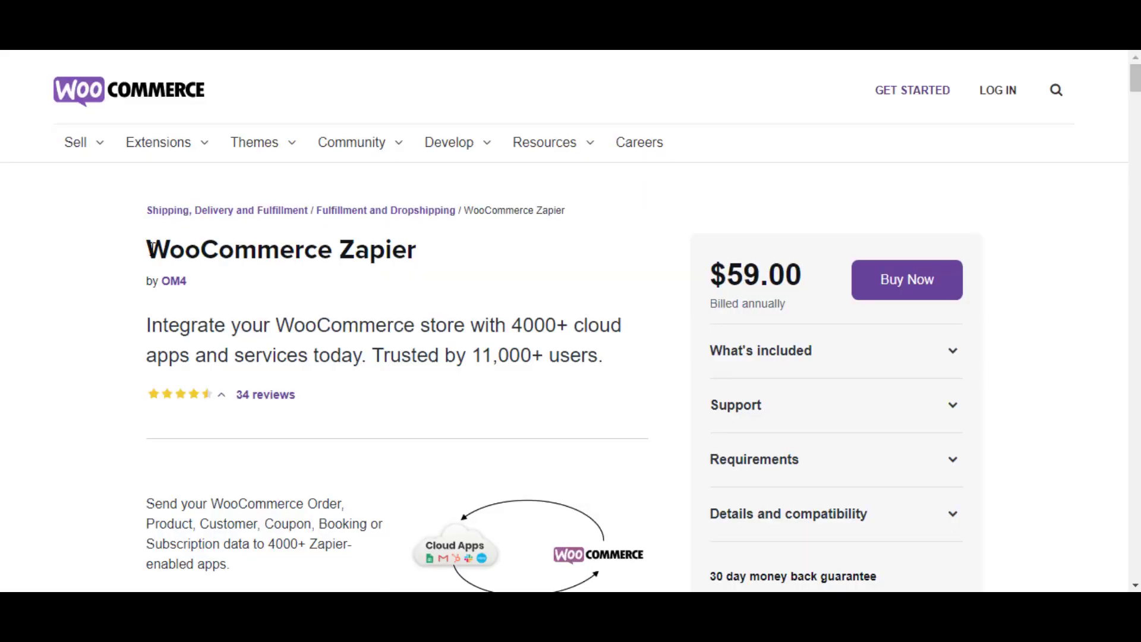
{"action": "mouse_move", "coordinate": [506, 266]}
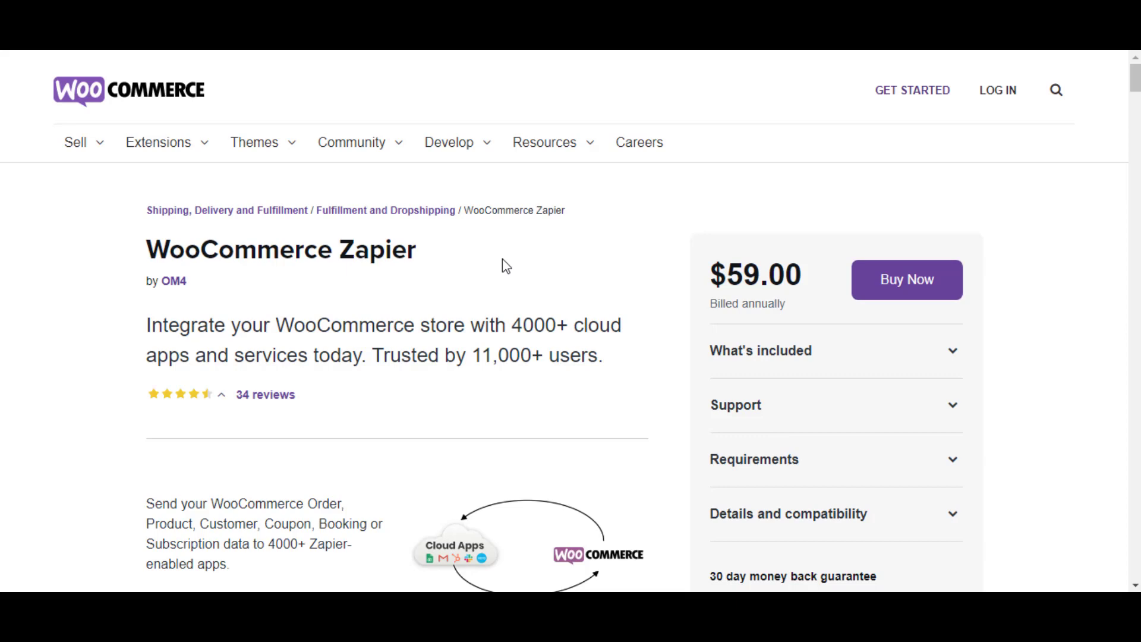
{"action": "scroll", "scroll_direction": "down", "scroll_amount": 3}
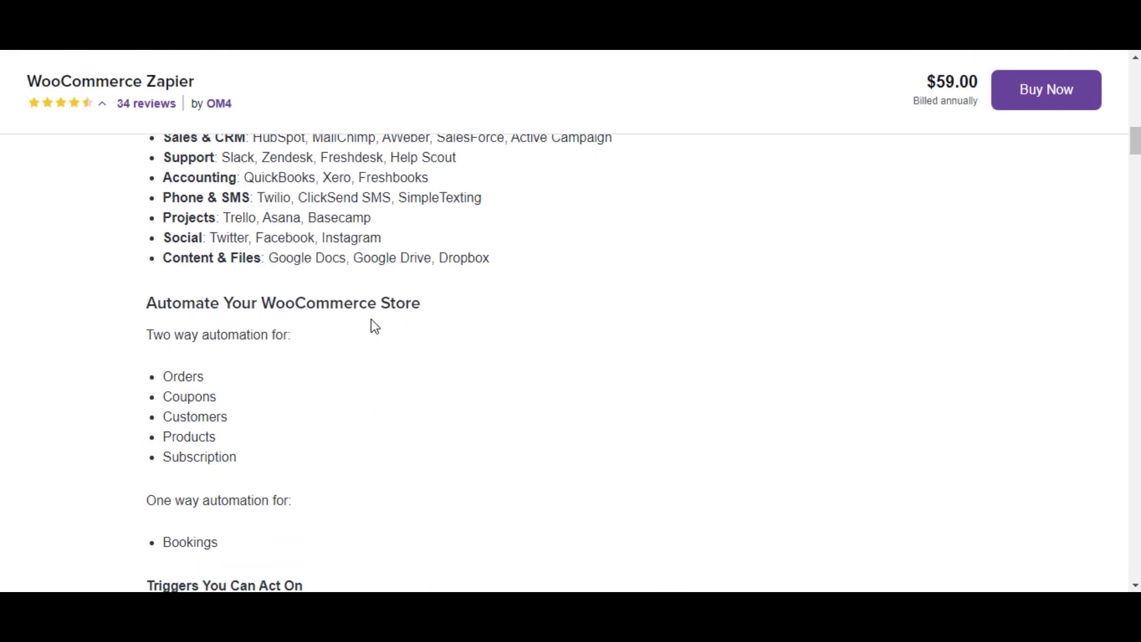
{"action": "scroll", "scroll_direction": "down", "scroll_amount": 3}
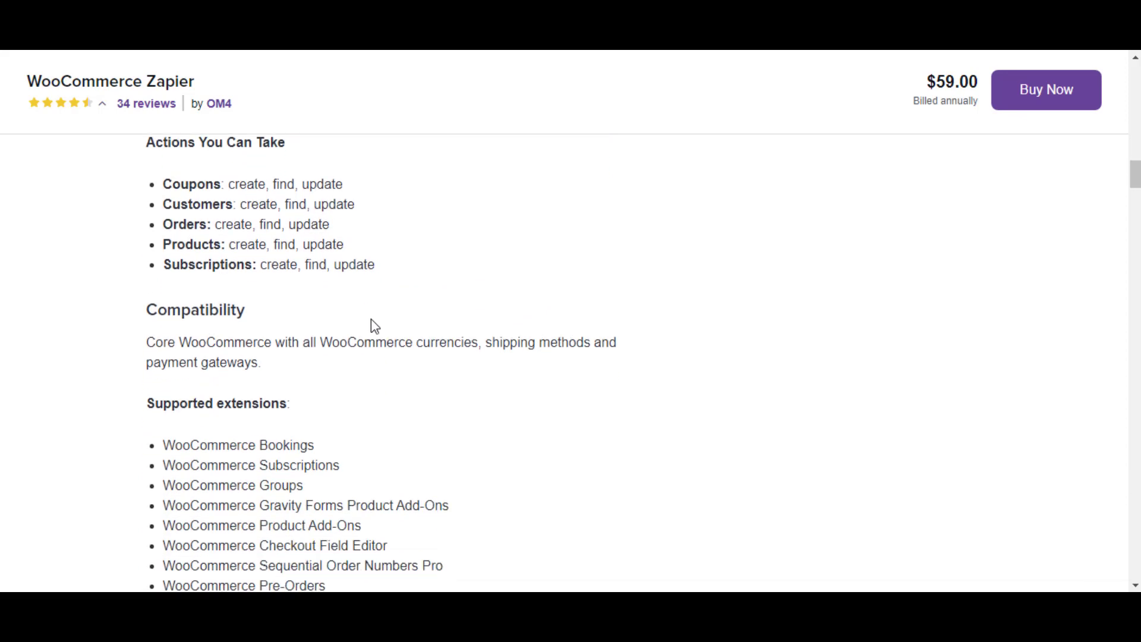
{"action": "scroll", "scroll_direction": "down", "scroll_amount": 3}
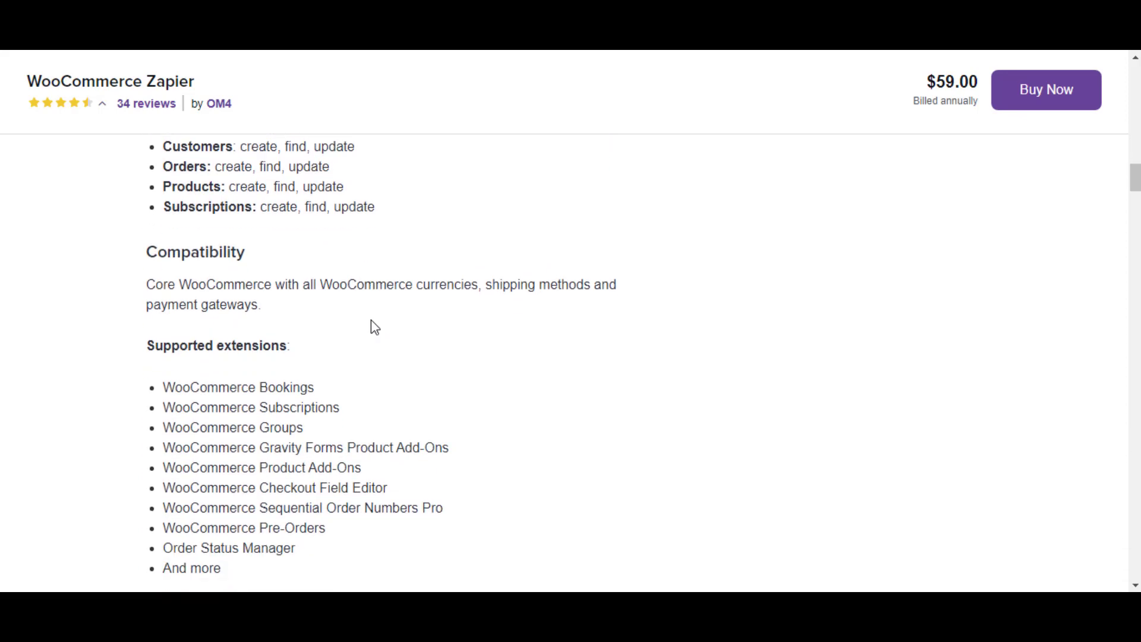